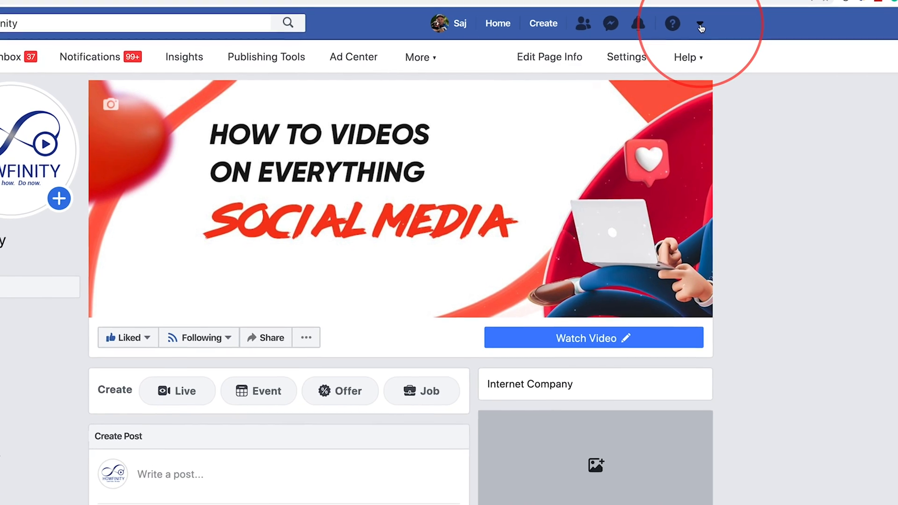
# Choose 'Switch to New Facebook' from the account menu on the Howfinity page.
pyautogui.click(701, 26)
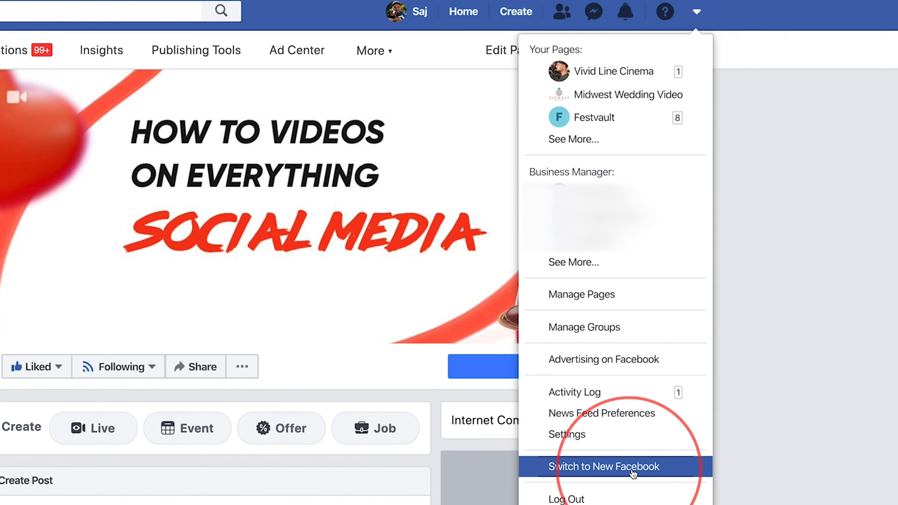
pyautogui.click(604, 466)
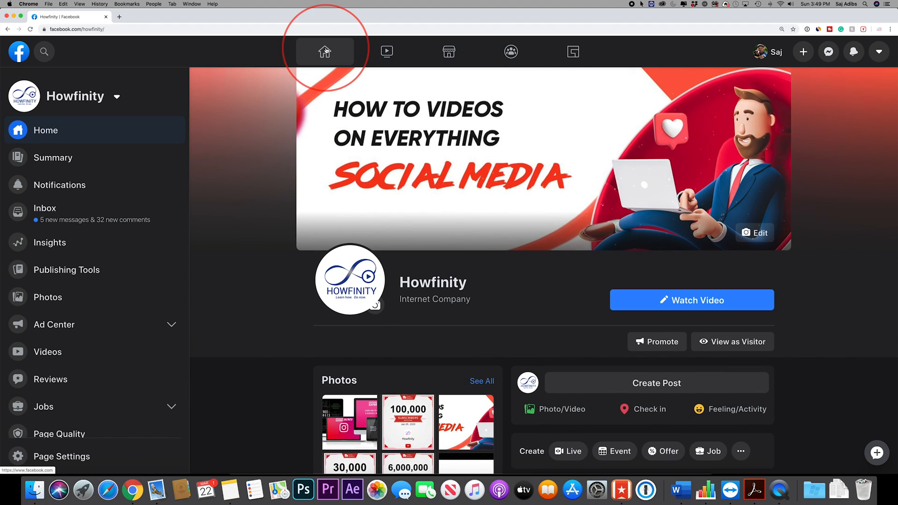
pyautogui.moveTo(449, 51)
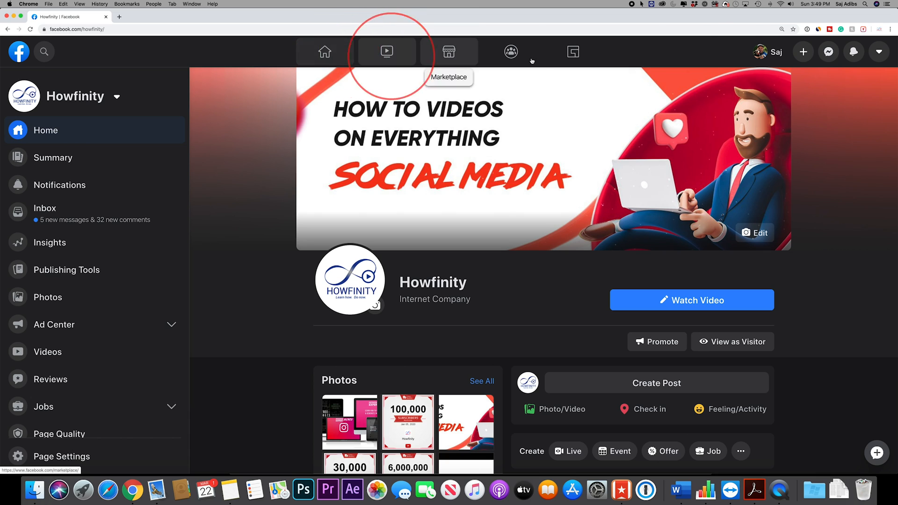
pyautogui.moveTo(255, 148)
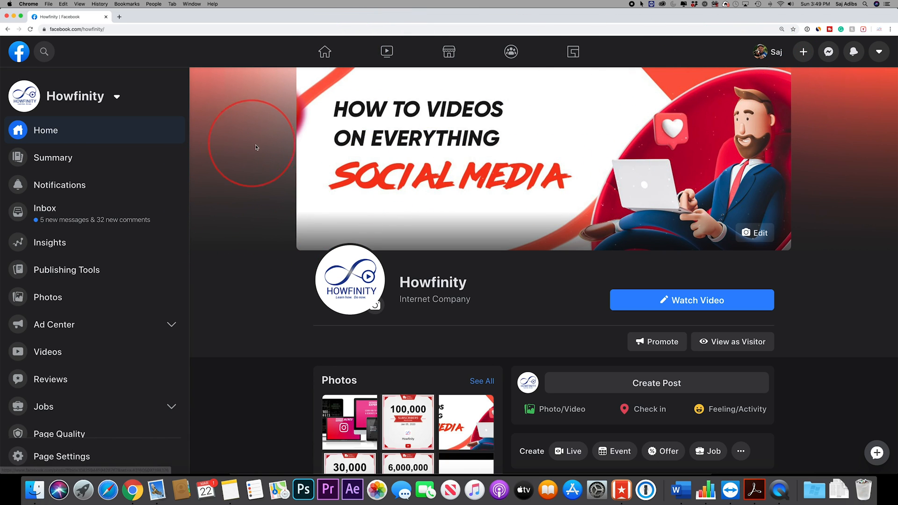
# Toggle Dark Mode off in the account menu and close the menu.
pyautogui.click(878, 52)
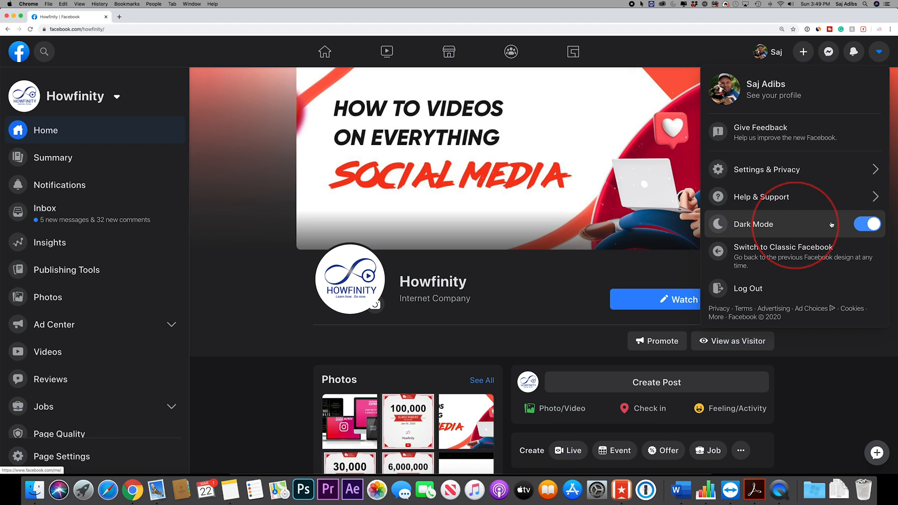
pyautogui.click(867, 224)
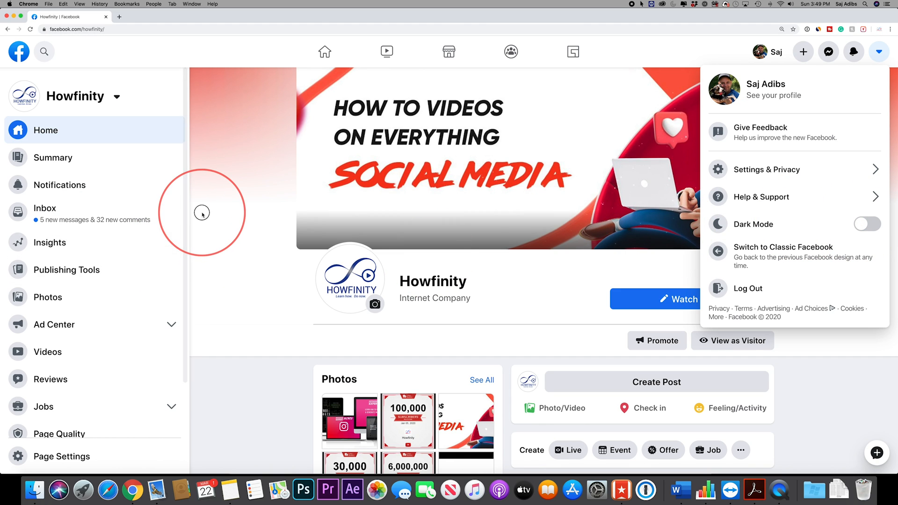
pyautogui.click(878, 51)
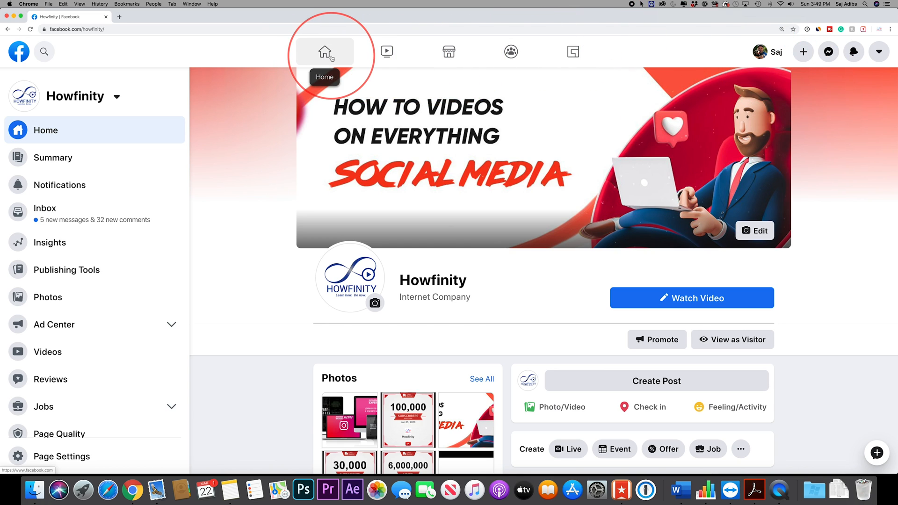
# Visit the Home feed, Marketplace and Gaming sections from the top navigation bar.
pyautogui.click(324, 51)
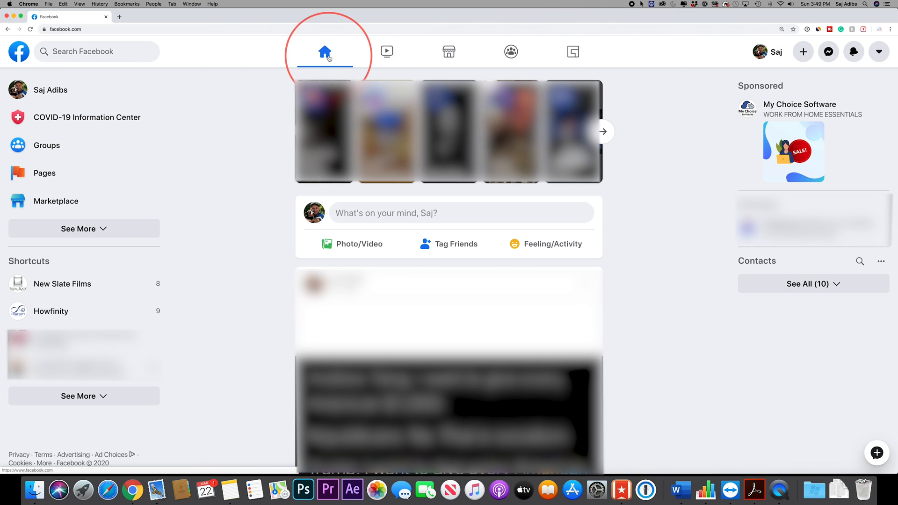
pyautogui.click(448, 52)
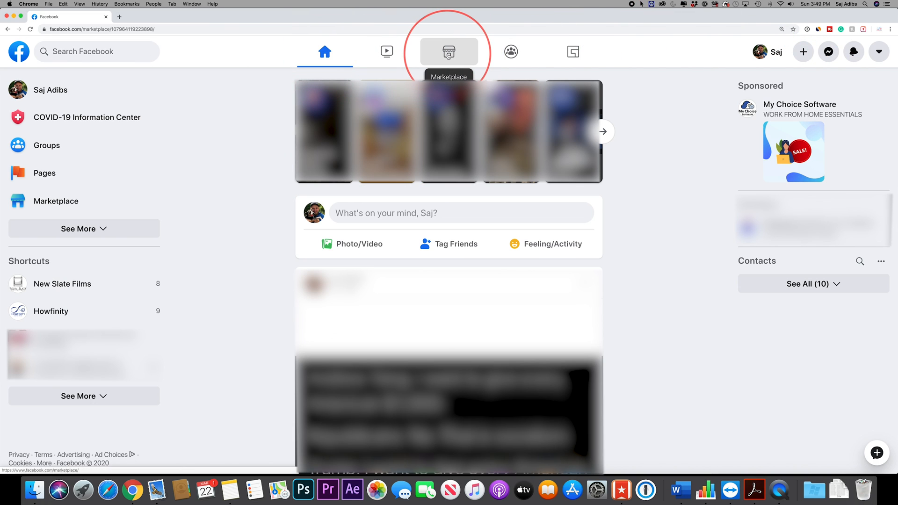
pyautogui.click(449, 52)
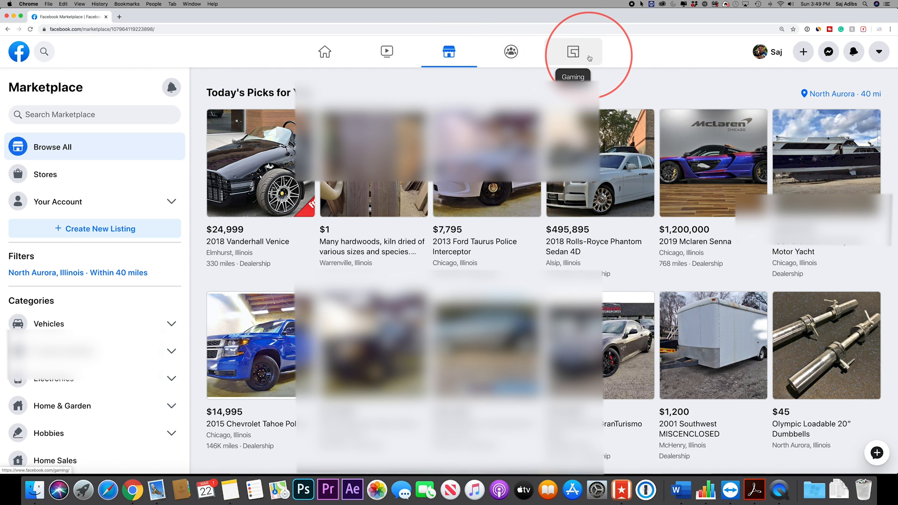
pyautogui.click(572, 52)
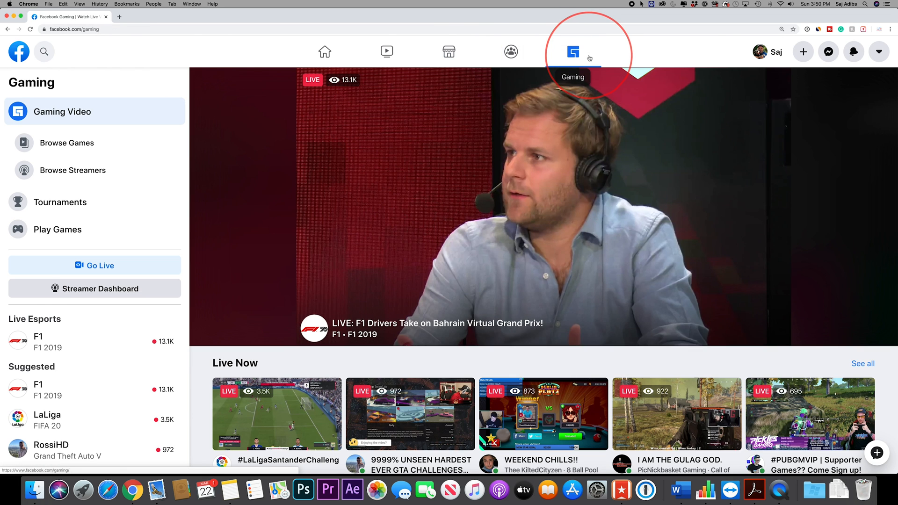
pyautogui.moveTo(325, 52)
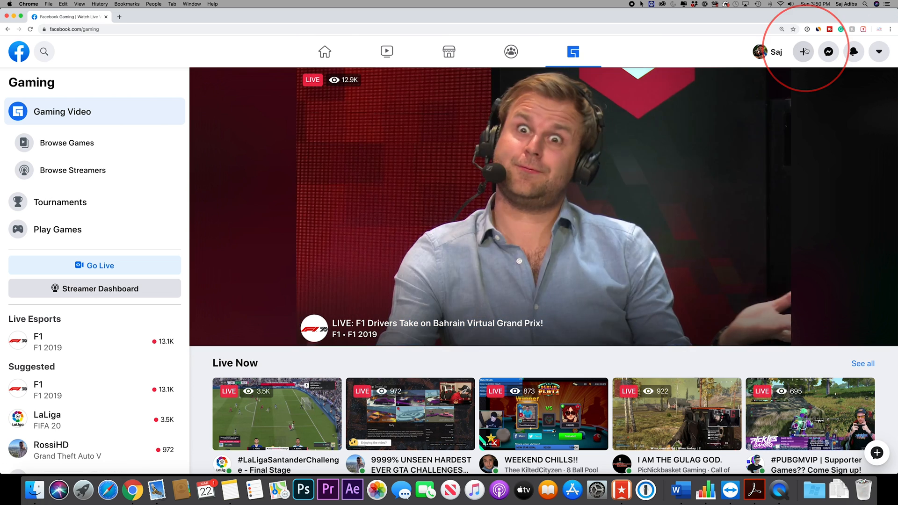
pyautogui.click(802, 52)
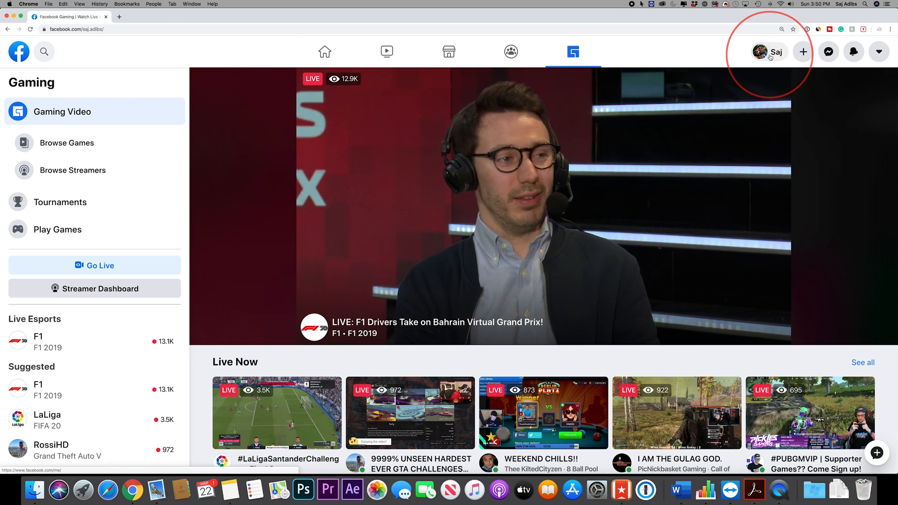
# Visit your profile, return to the Howfinity page, and open the account menu.
pyautogui.click(769, 52)
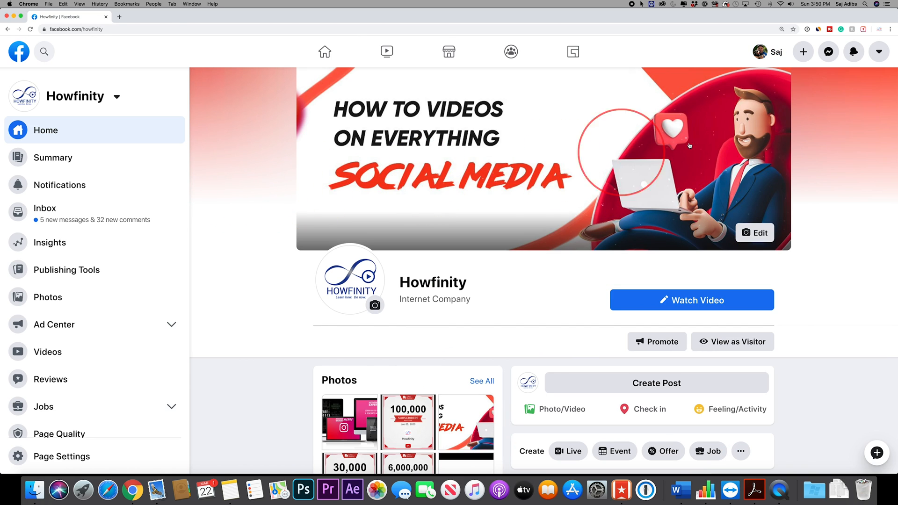
pyautogui.moveTo(879, 51)
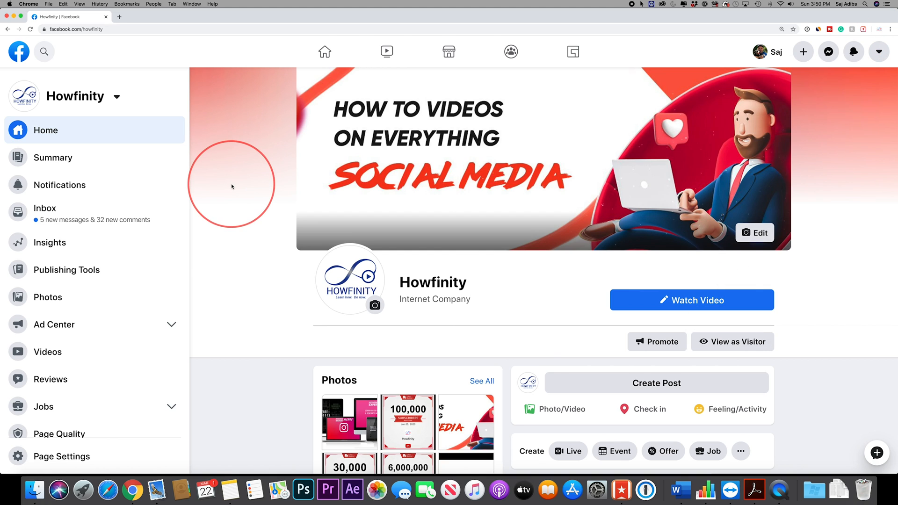
pyautogui.moveTo(878, 51)
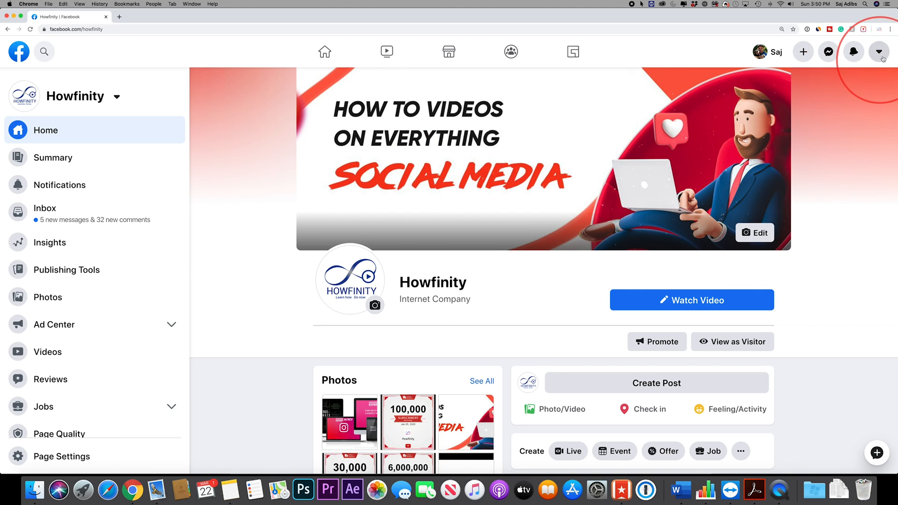
pyautogui.click(878, 51)
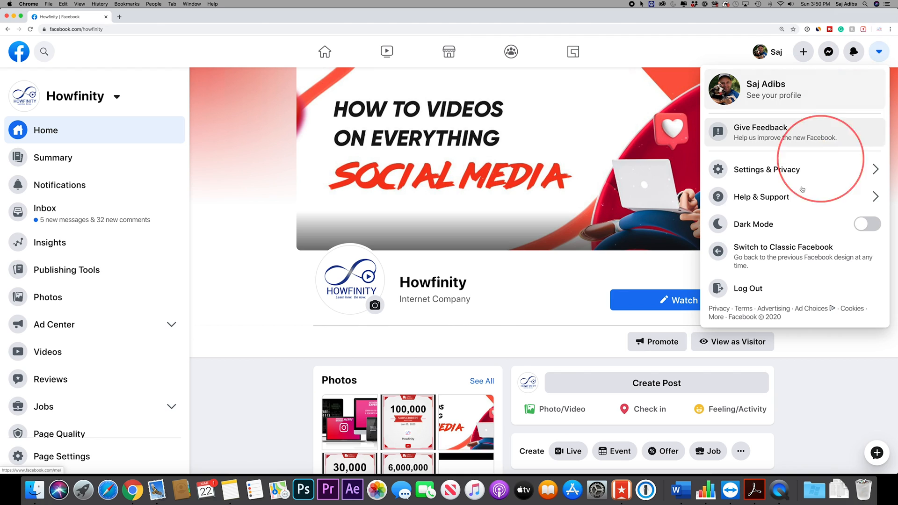